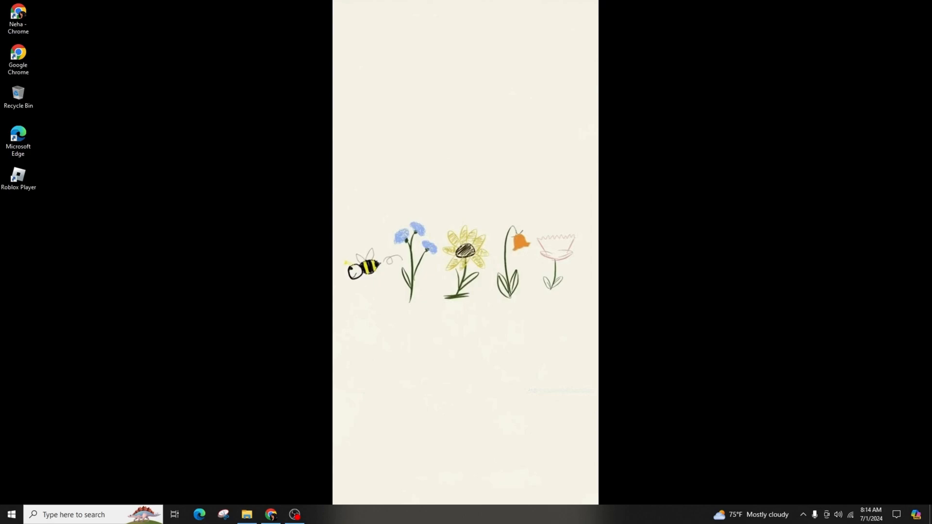
Step: Launch Registry Editor and set GameDVR_Enabled value data to 0 under GameConfigStore
type("registry Editor")
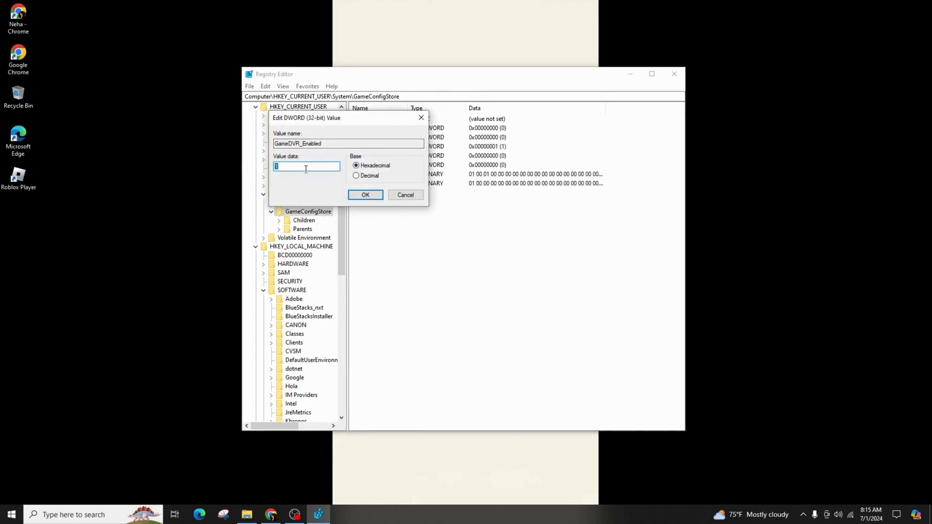
type("0")
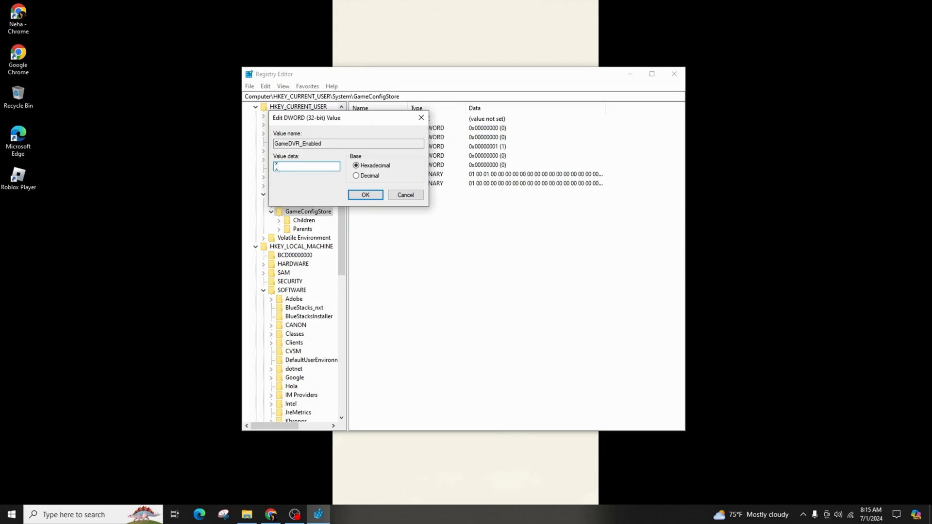
left_click(365, 195)
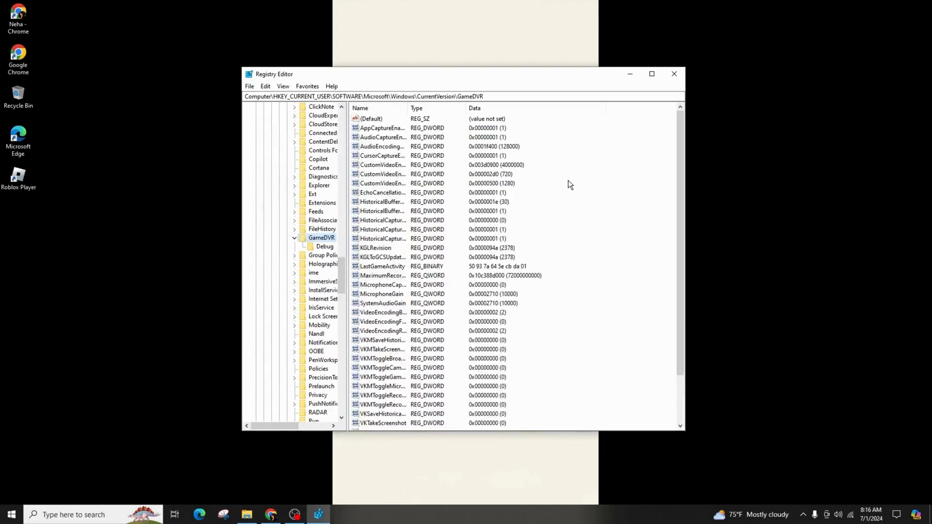
mouse_move(515, 239)
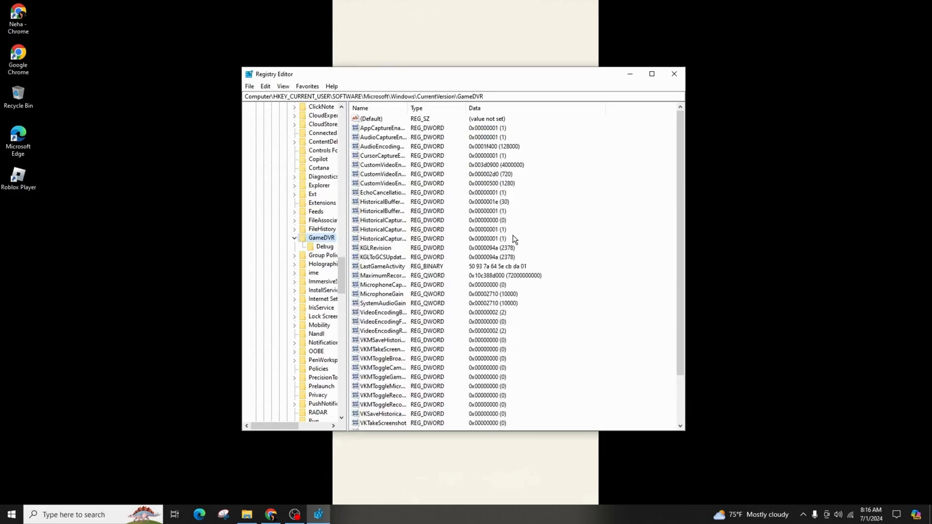
mouse_move(586, 221)
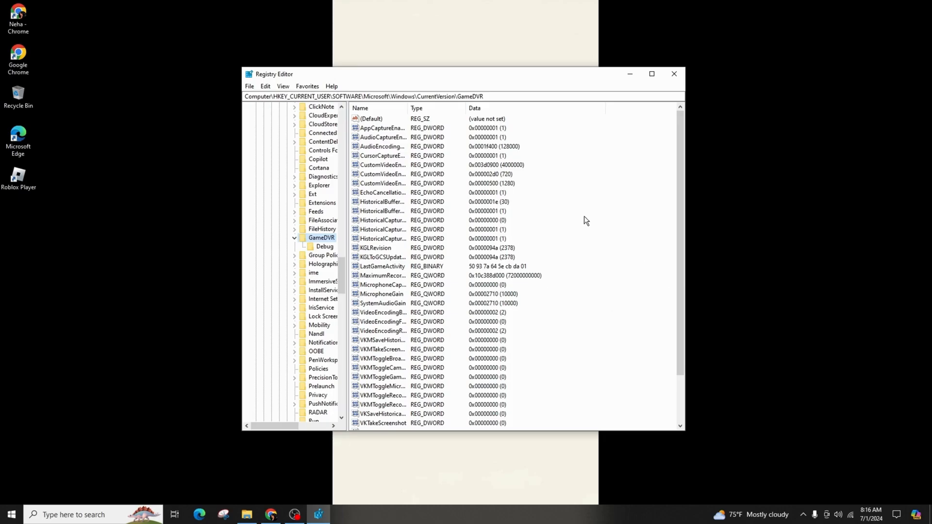
mouse_move(576, 282)
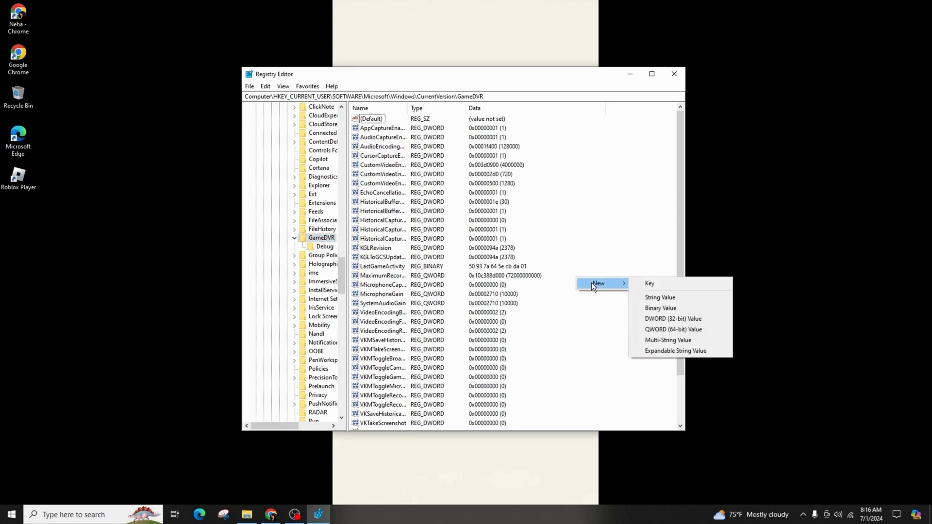
mouse_move(658, 340)
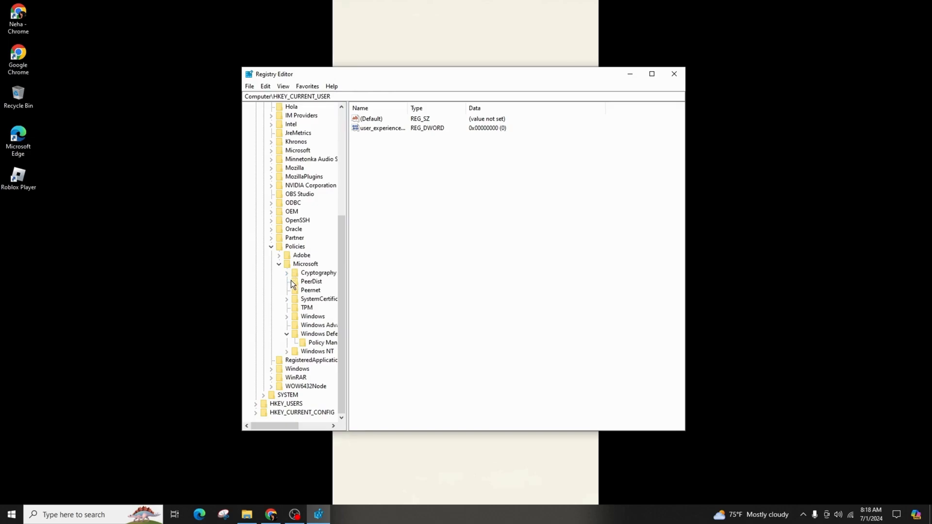
mouse_move(288, 356)
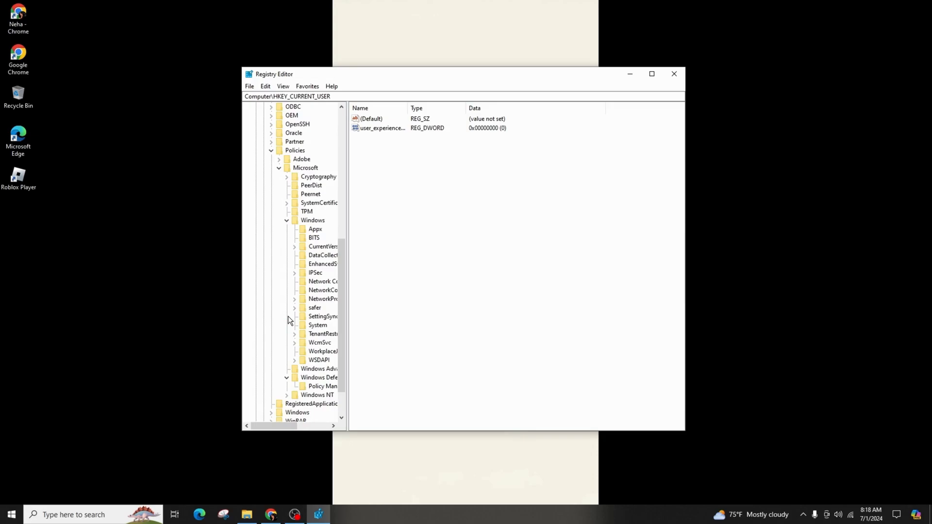
Step: Bring up the context menu for the HKLM Policies\Microsoft\Windows key
right_click(303, 221)
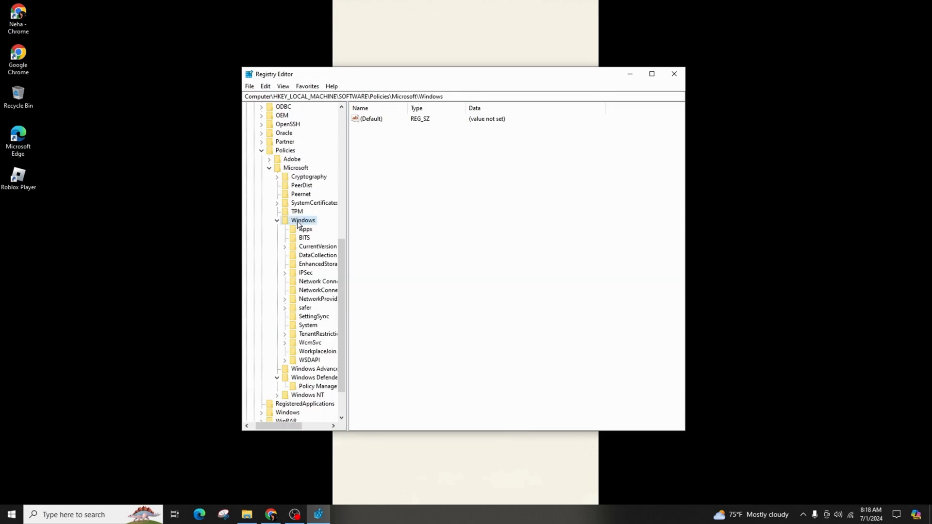
right_click(303, 220)
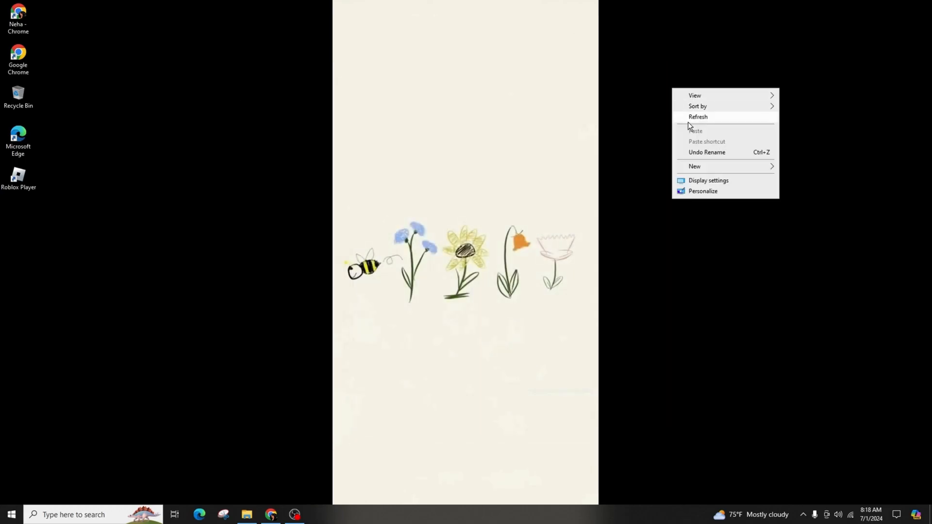
Step: Refresh the Windows desktop after closing Registry Editor
left_click(698, 117)
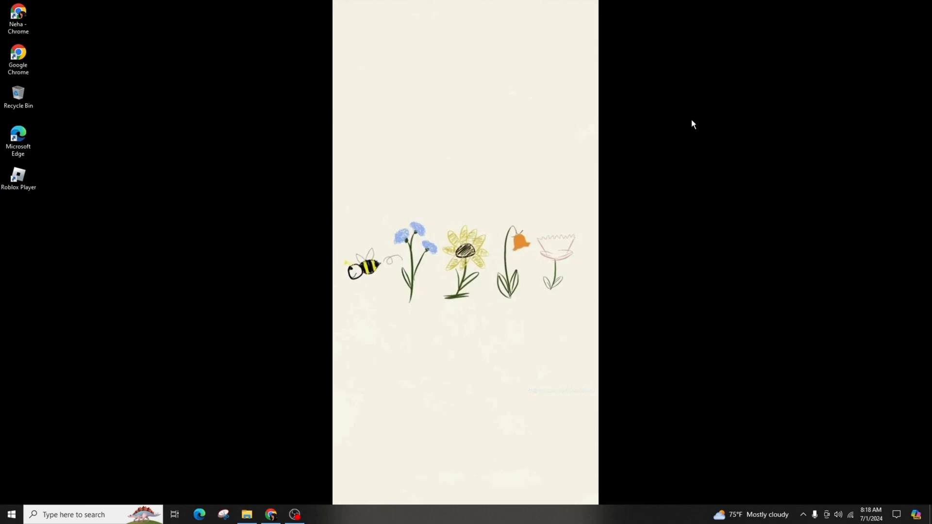